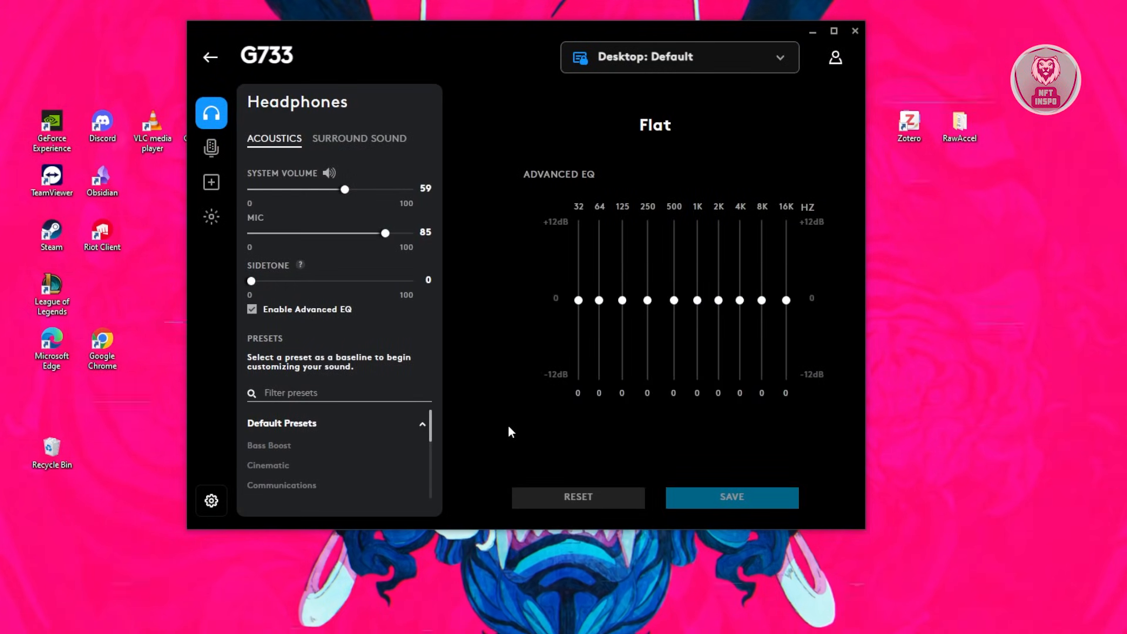
{"action": "mouse_move", "coordinate": [518, 420]}
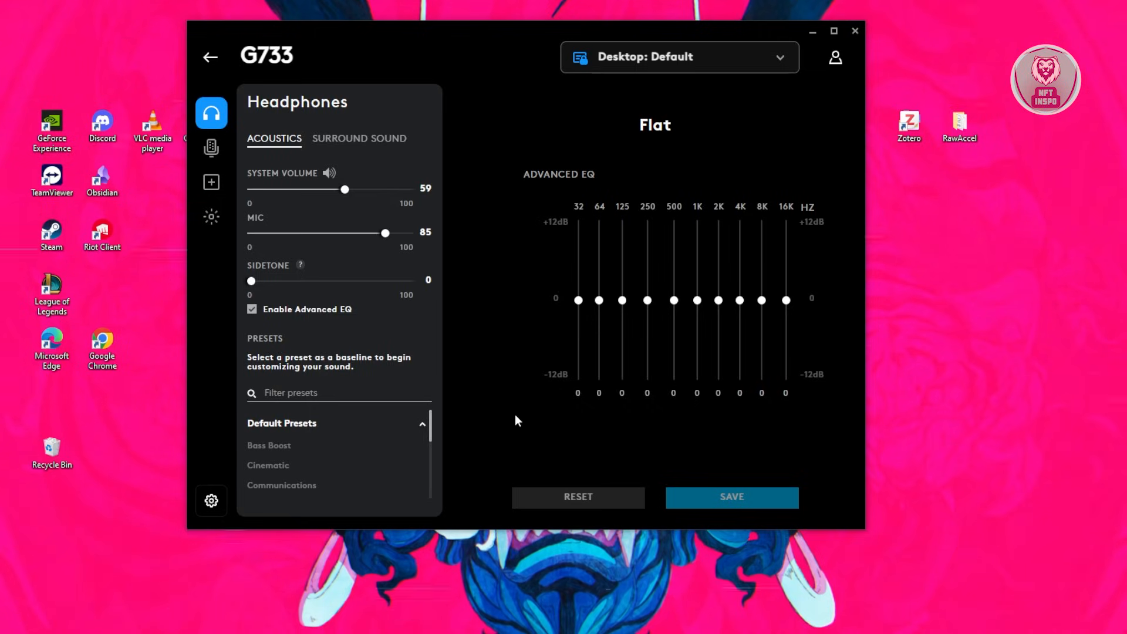
{"action": "mouse_move", "coordinate": [536, 366]}
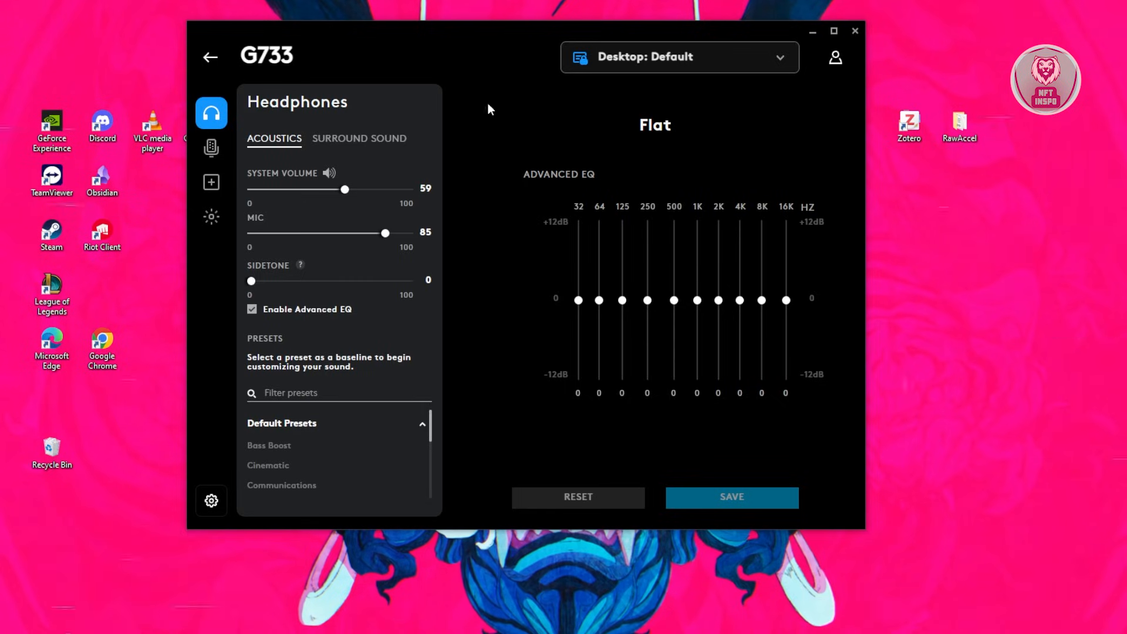
{"action": "mouse_move", "coordinate": [378, 143]}
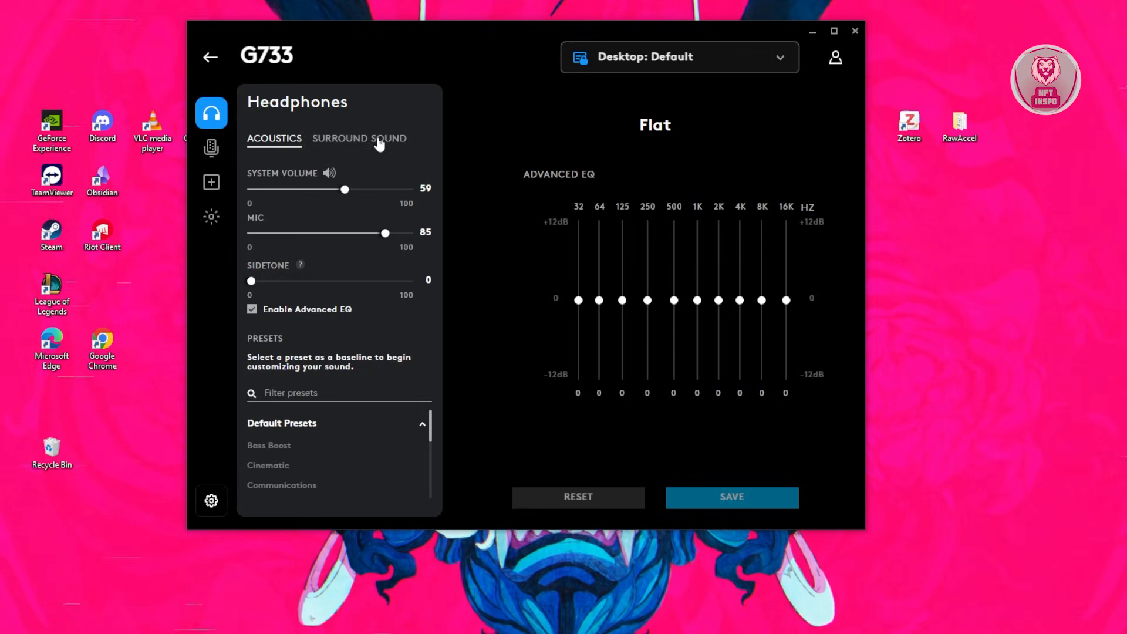
Reach Browse More Presets at the bottom of the G733 preset list
{"action": "scroll", "scroll_direction": "down", "scroll_amount": 3}
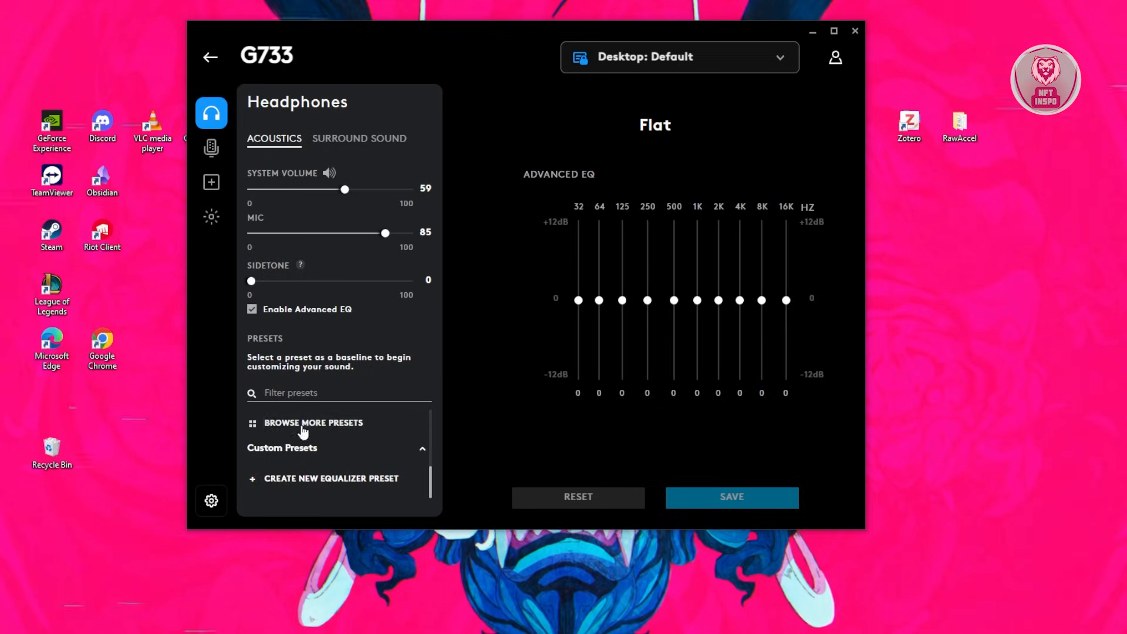
{"action": "mouse_move", "coordinate": [324, 453]}
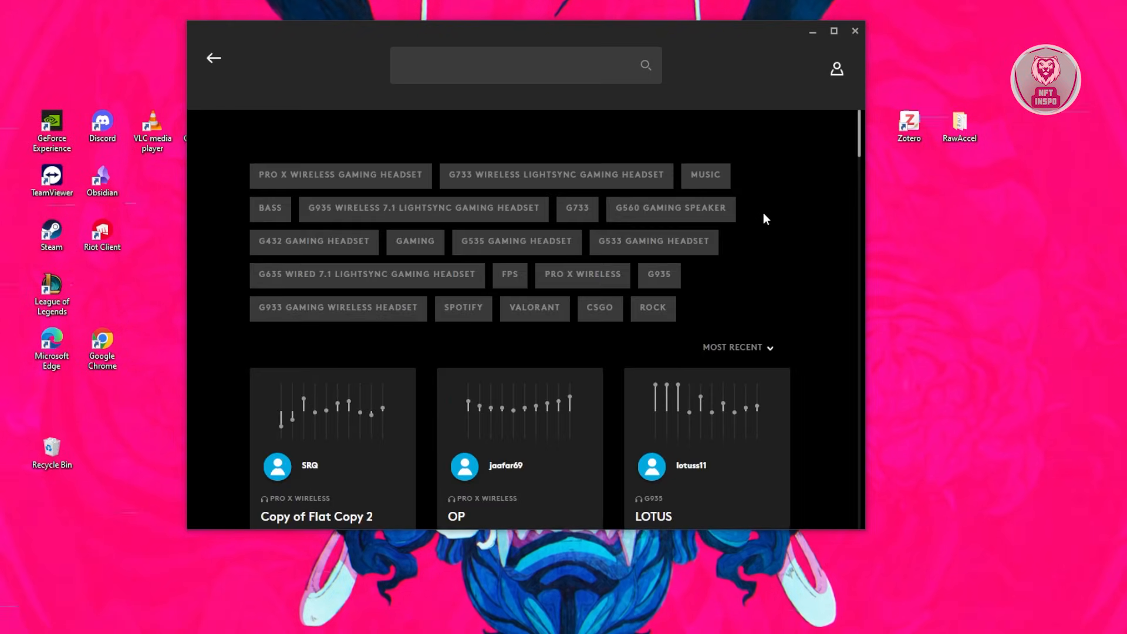
Sort community presets by Most Downloaded and pick the top 'Universal - Music' card
{"action": "scroll", "scroll_direction": "down", "scroll_amount": 3}
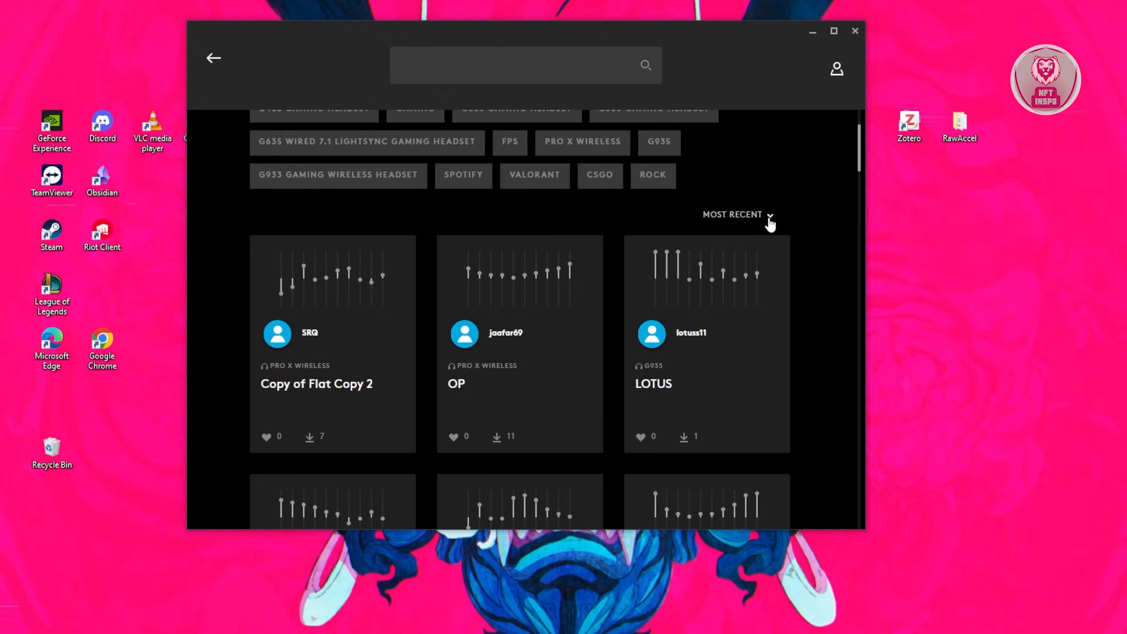
{"action": "left_click", "coordinate": [737, 214]}
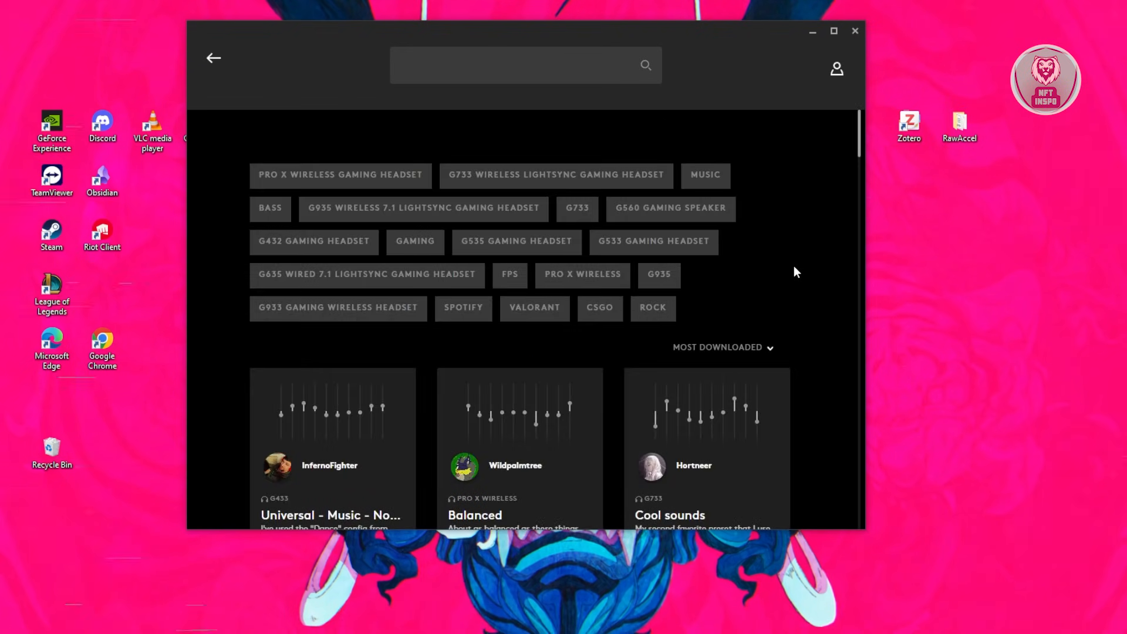
{"action": "mouse_move", "coordinate": [784, 285]}
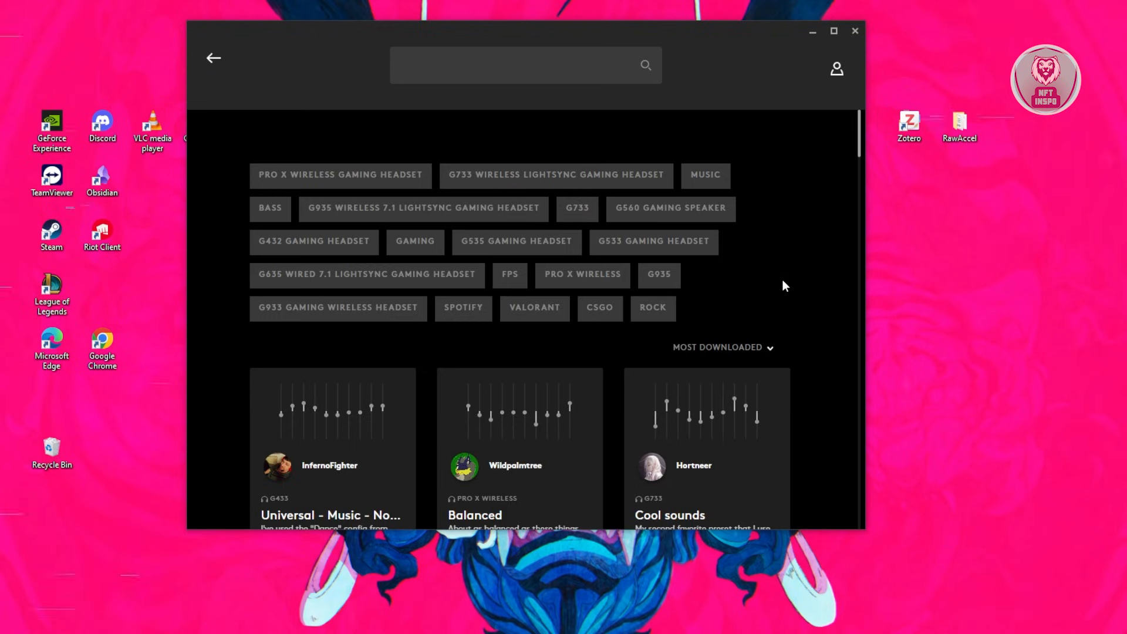
{"action": "scroll", "scroll_direction": "down", "scroll_amount": 3}
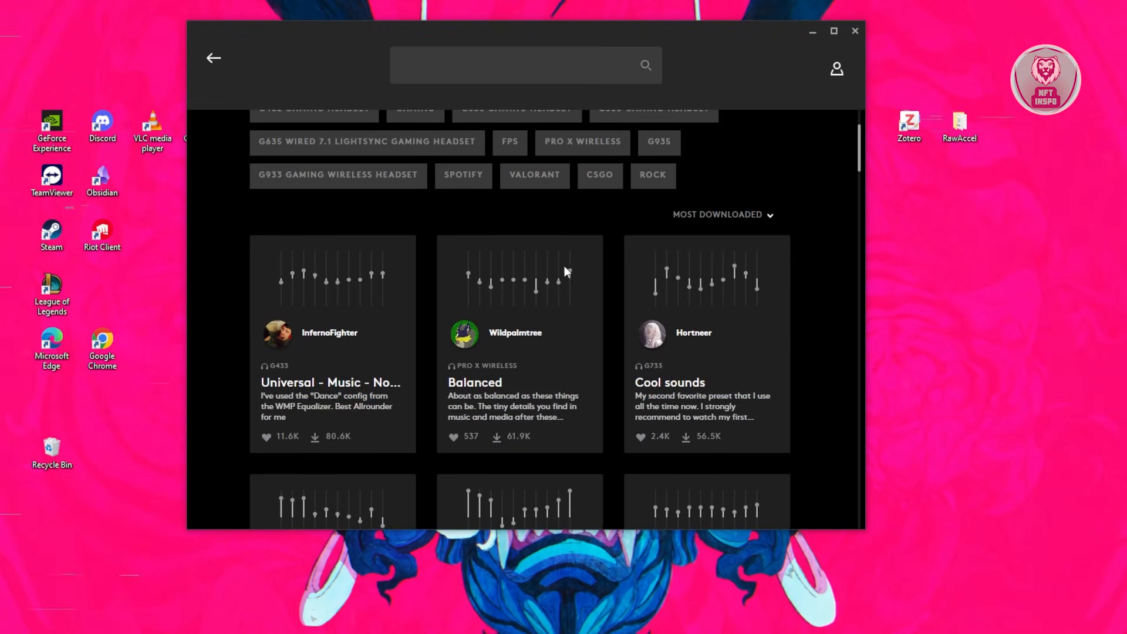
{"action": "mouse_move", "coordinate": [400, 331]}
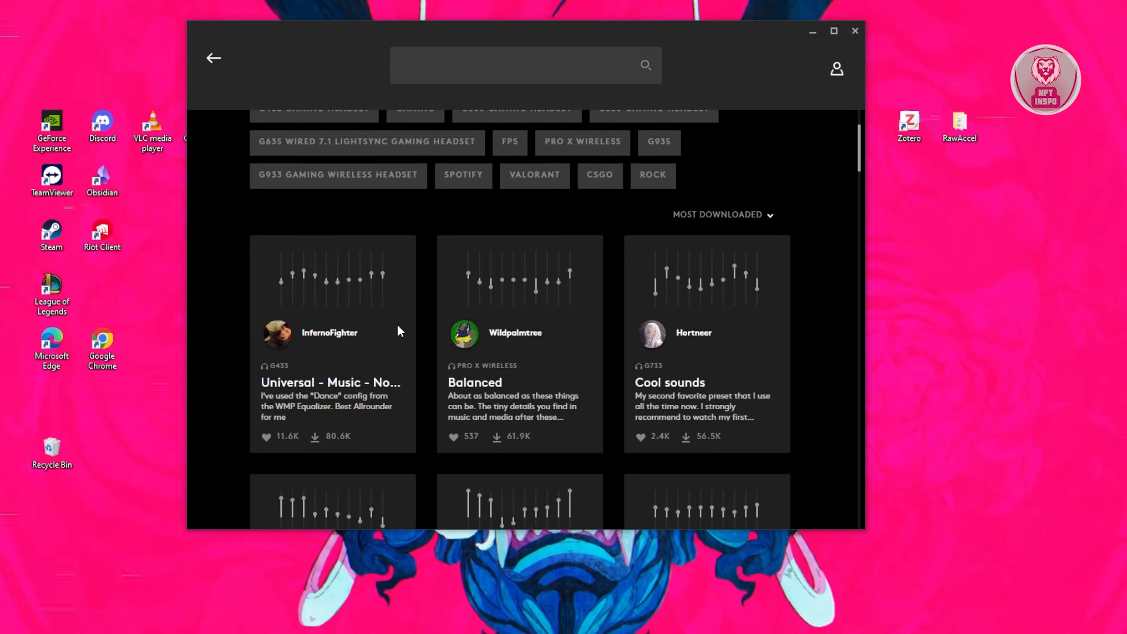
{"action": "left_click", "coordinate": [453, 437]}
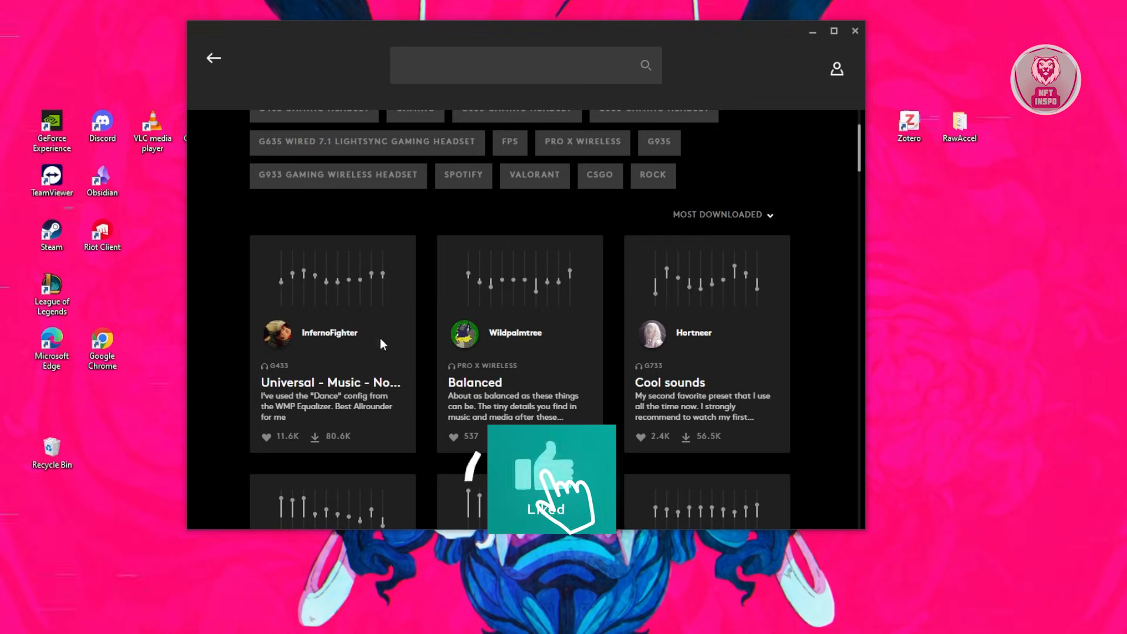
{"action": "mouse_move", "coordinate": [377, 265]}
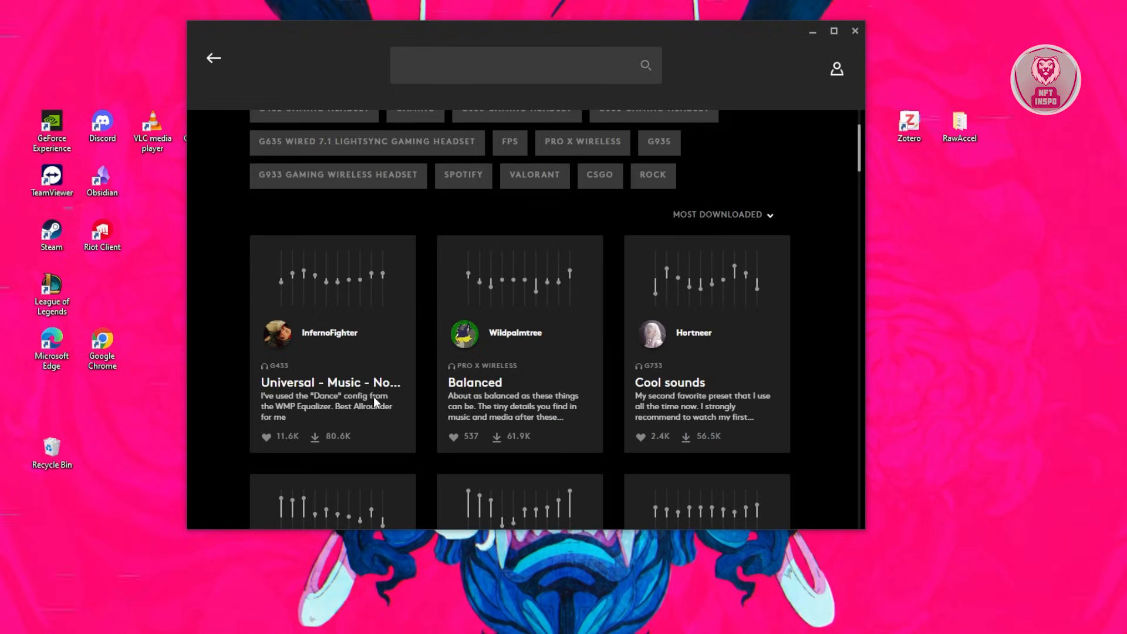
{"action": "mouse_move", "coordinate": [351, 461]}
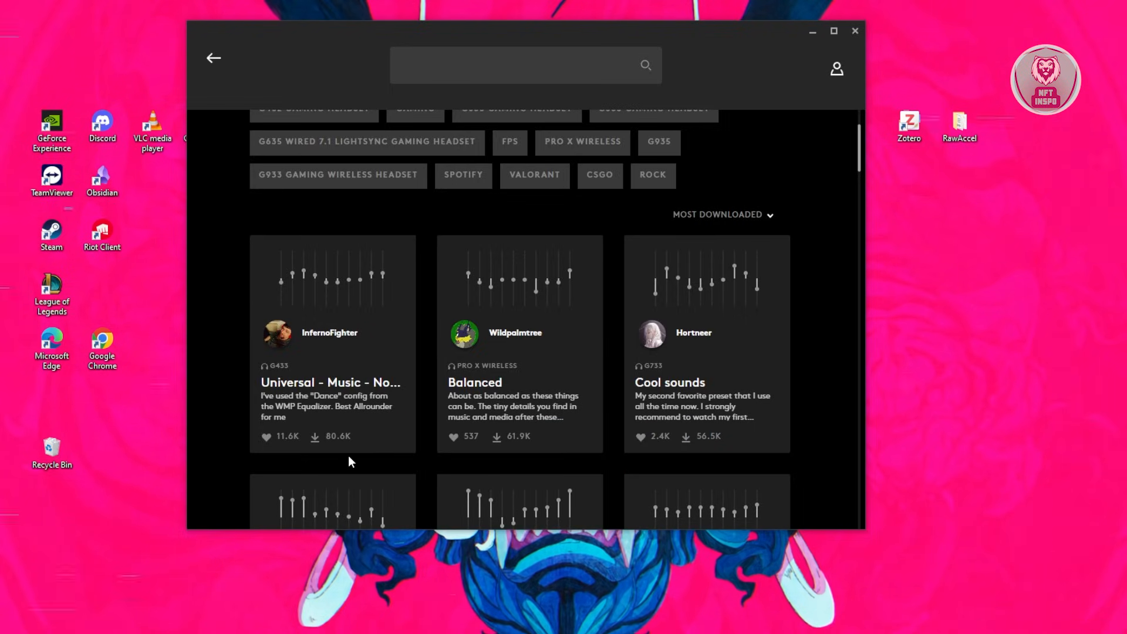
{"action": "mouse_move", "coordinate": [324, 394]}
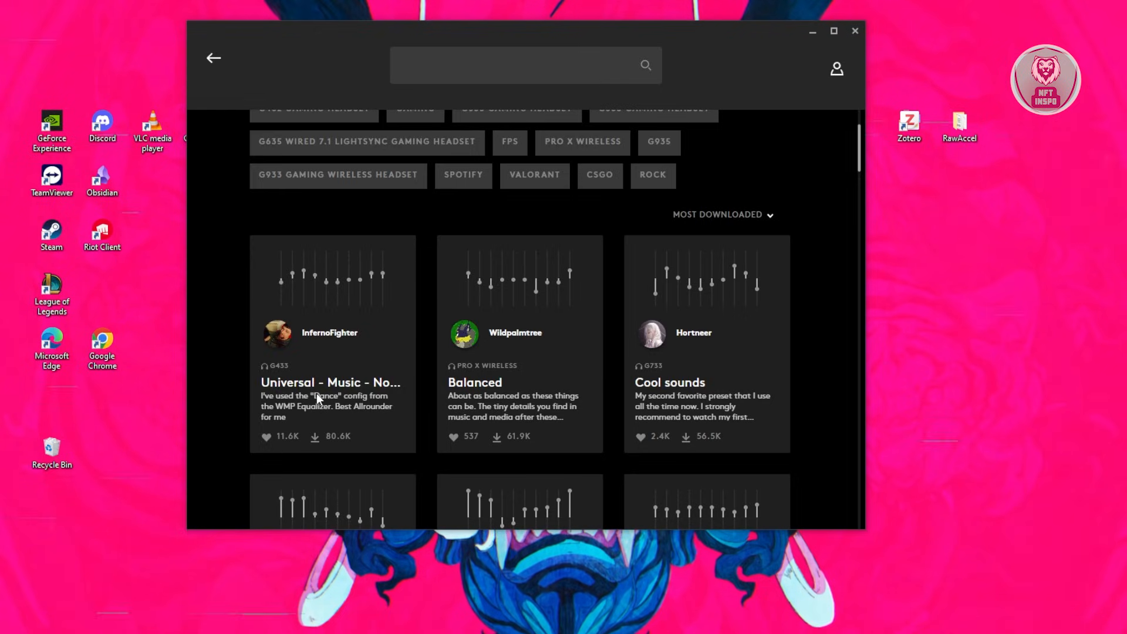
{"action": "mouse_move", "coordinate": [340, 343]}
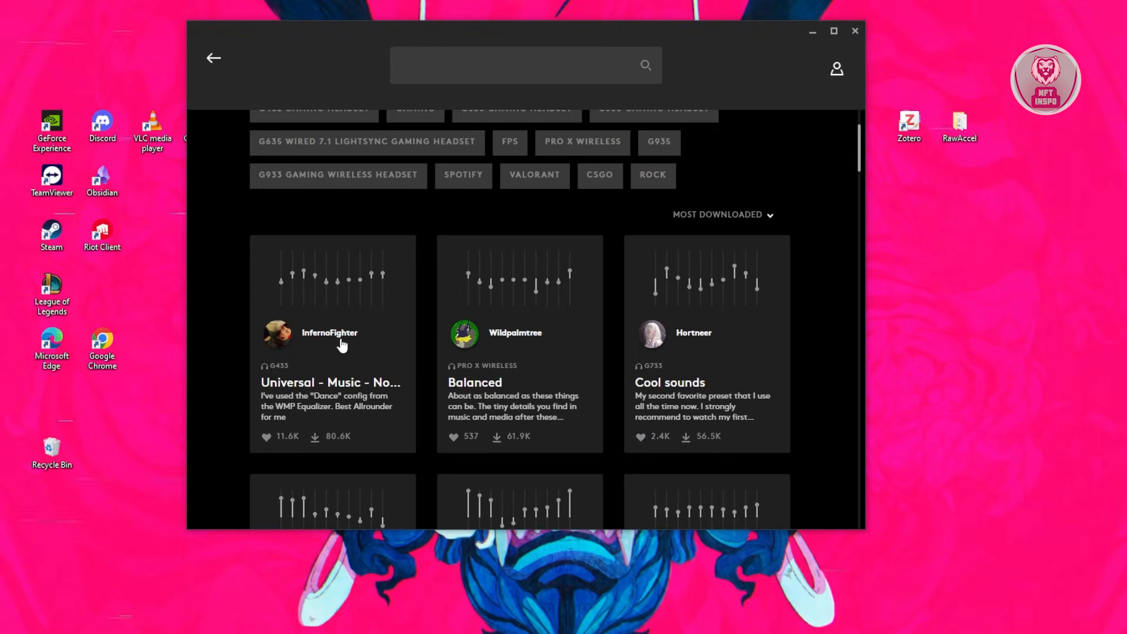
{"action": "mouse_move", "coordinate": [348, 338]}
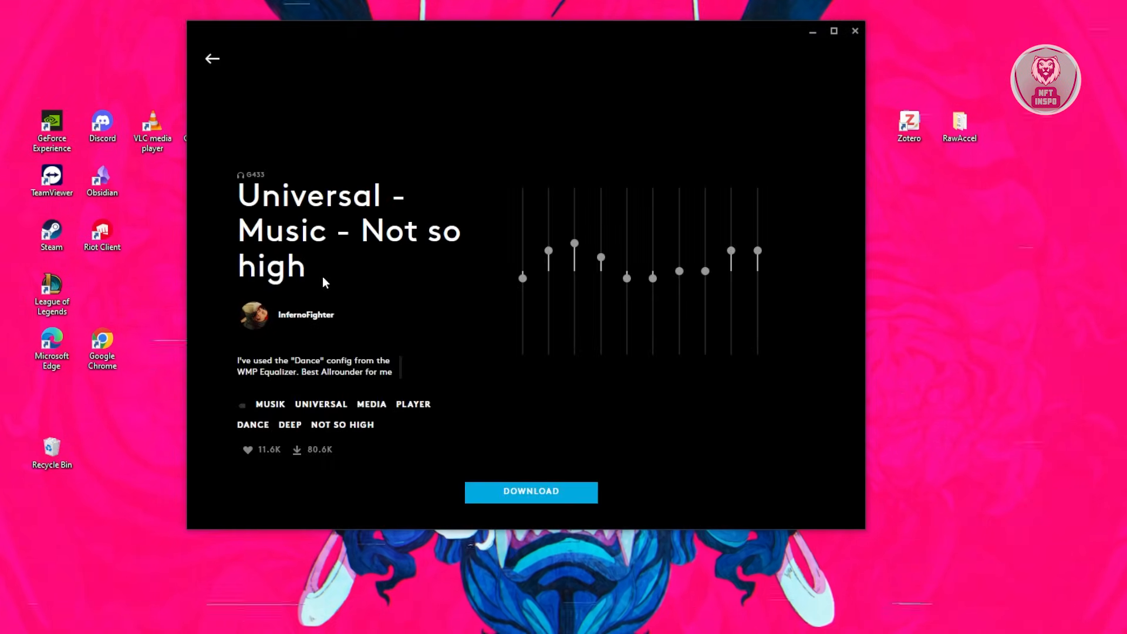
{"action": "mouse_move", "coordinate": [378, 291]}
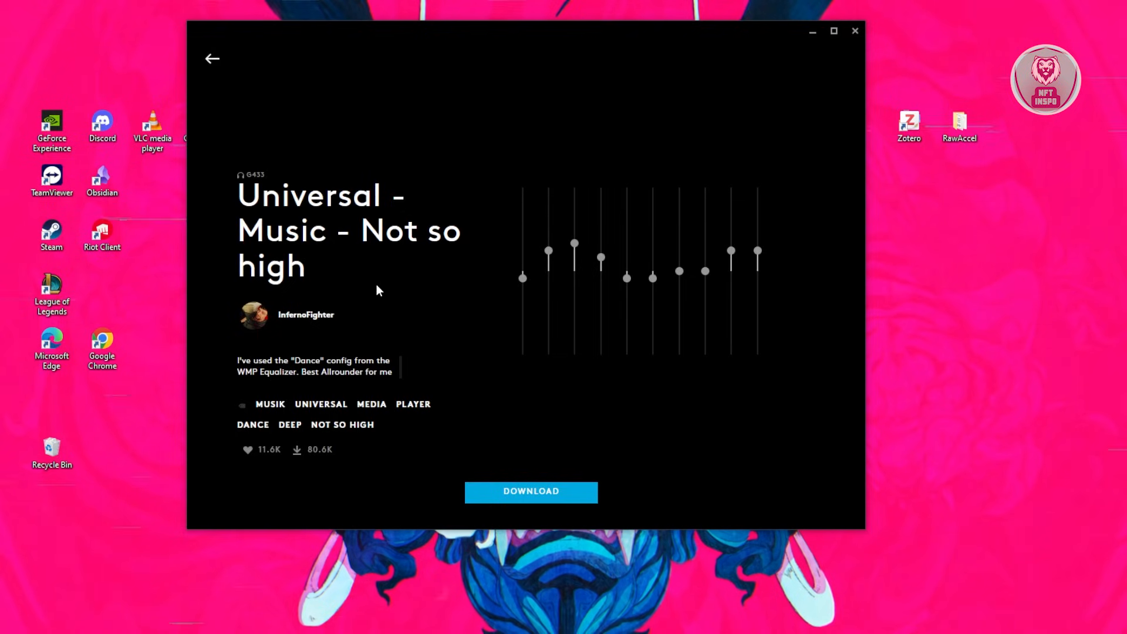
{"action": "mouse_move", "coordinate": [620, 502]}
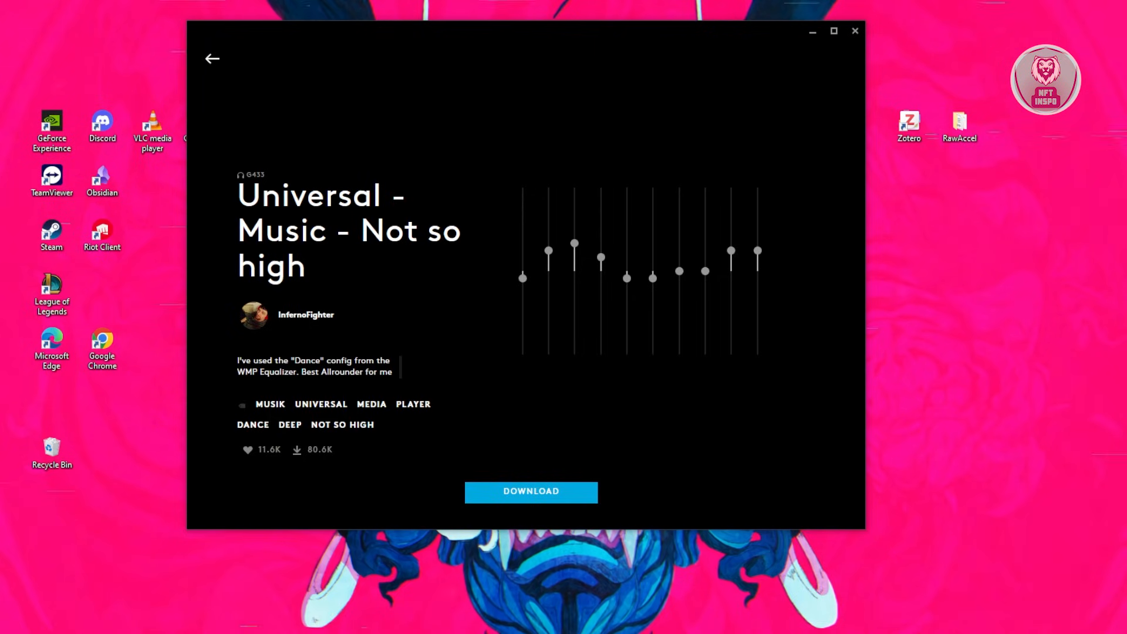
{"action": "mouse_move", "coordinate": [792, 364]}
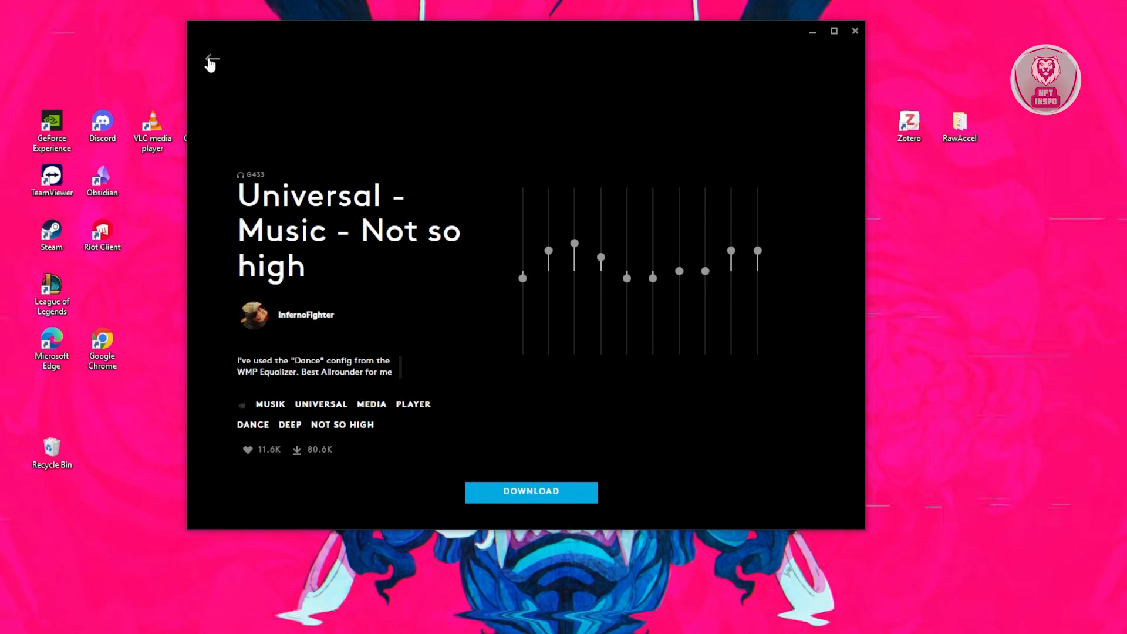
Back in G733 acoustics, apply custom preset 'Universal - Music - Not so high' to the Advanced EQ
{"action": "left_click", "coordinate": [211, 61]}
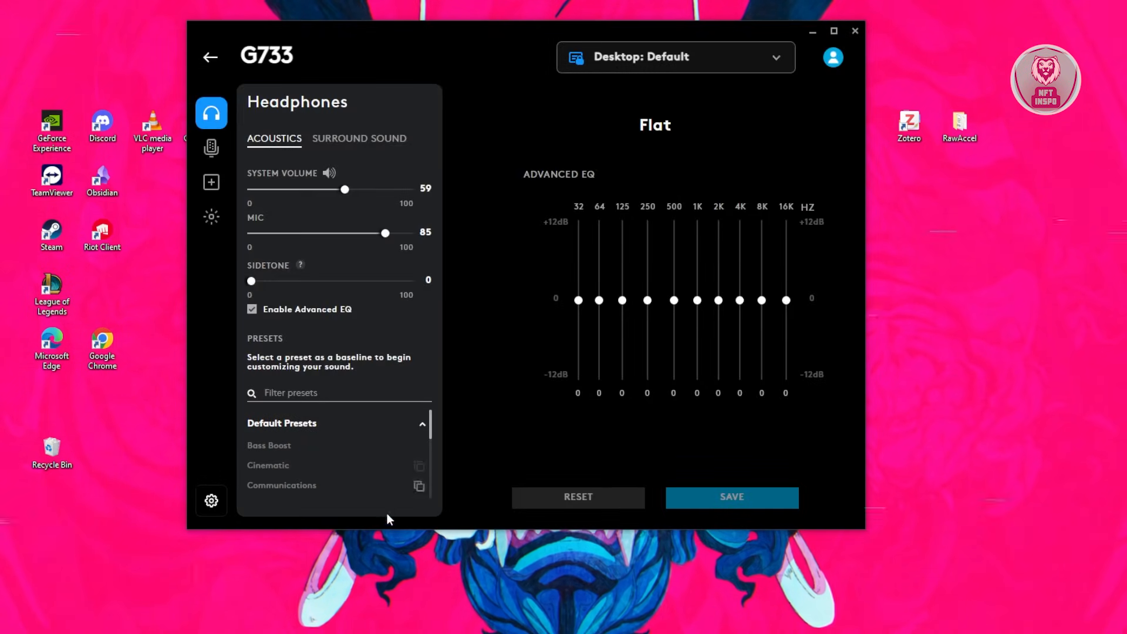
{"action": "mouse_move", "coordinate": [309, 465]}
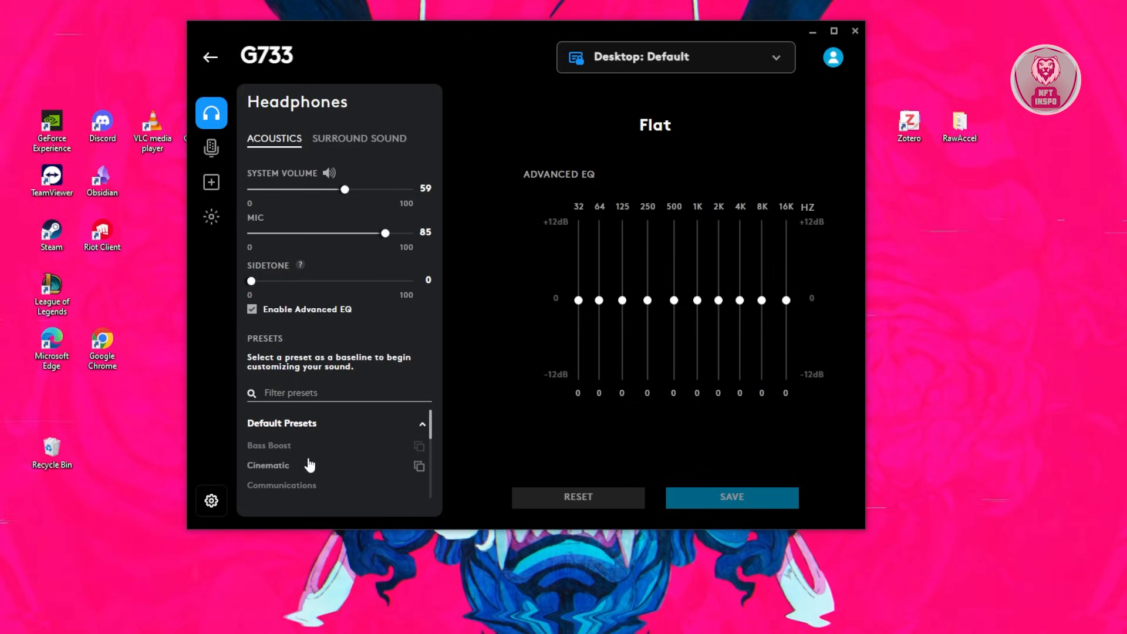
{"action": "scroll", "scroll_direction": "down", "scroll_amount": 3}
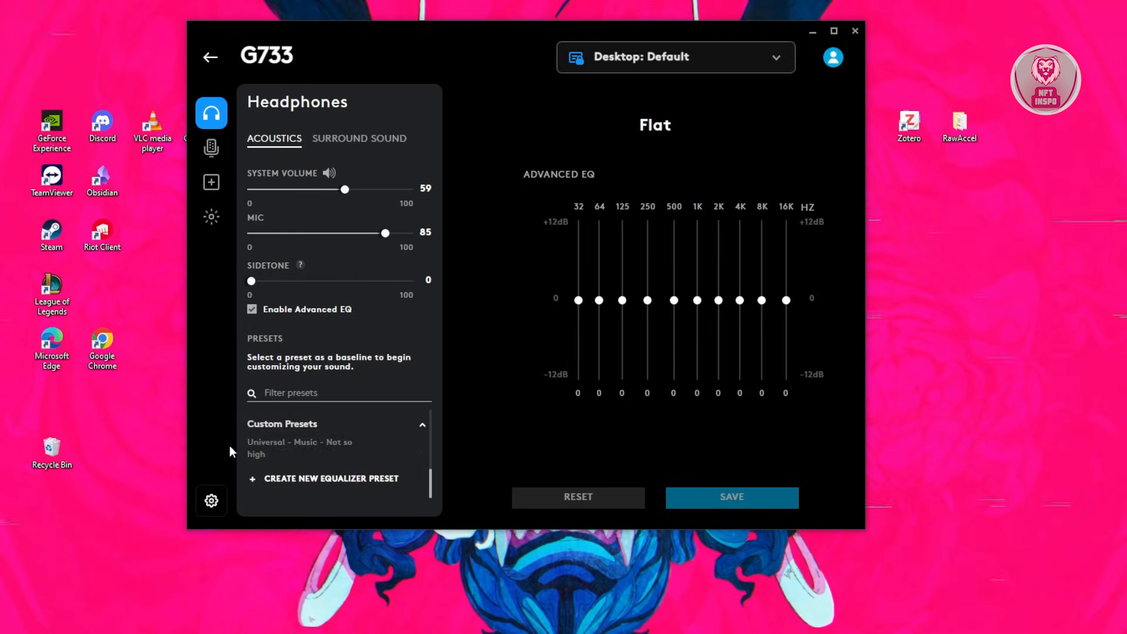
{"action": "mouse_move", "coordinate": [290, 452]}
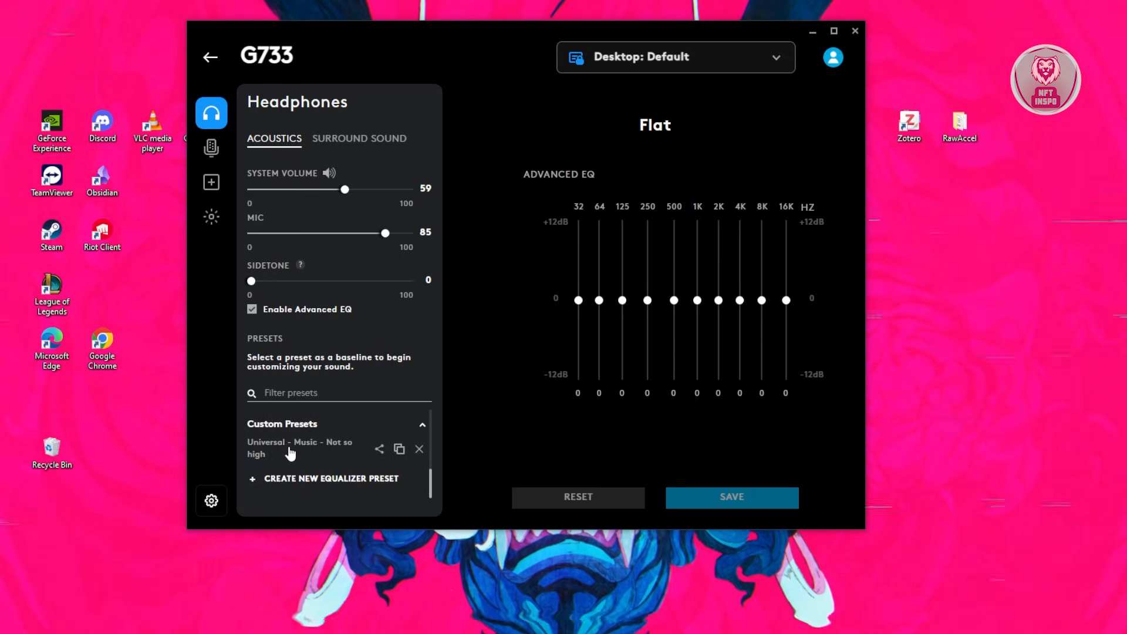
{"action": "left_click", "coordinate": [300, 449]}
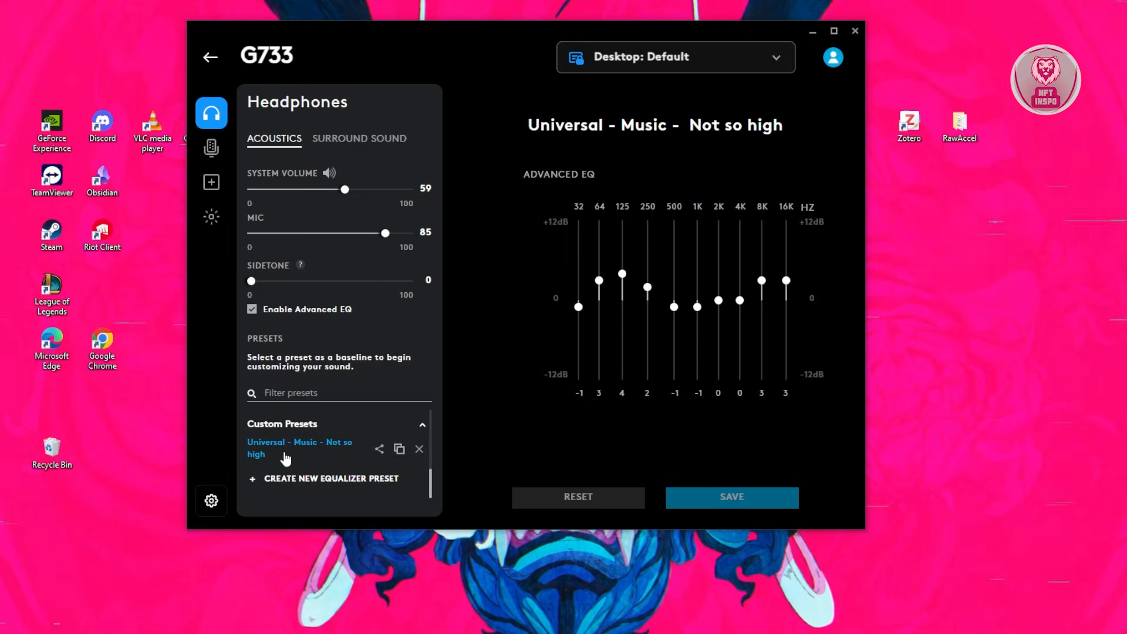
{"action": "mouse_move", "coordinate": [324, 461]}
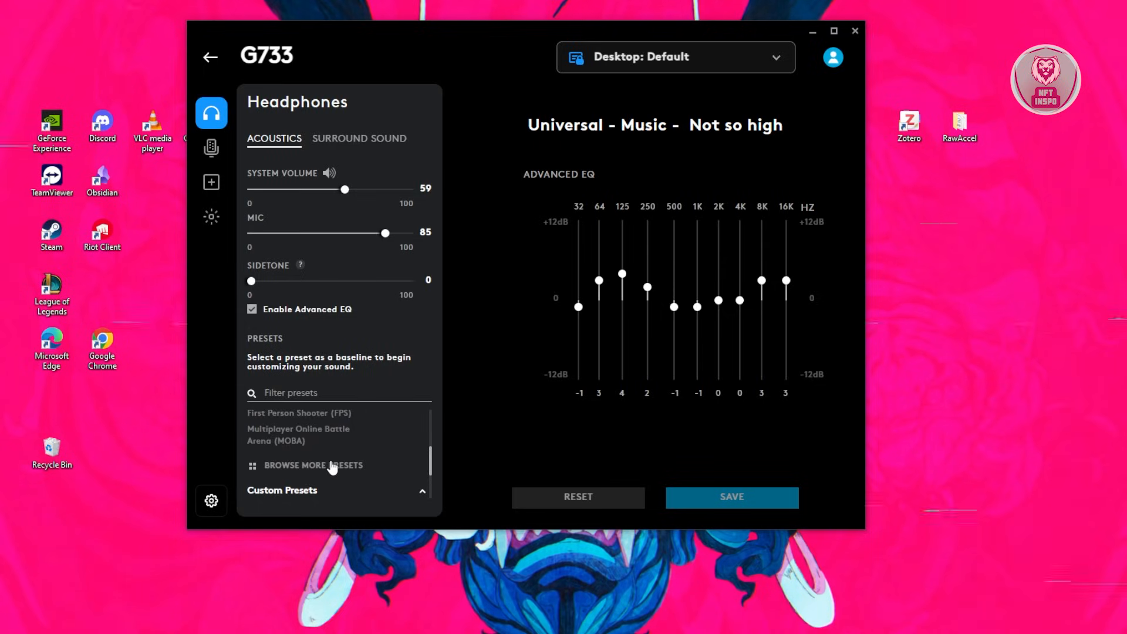
{"action": "mouse_move", "coordinate": [614, 306]}
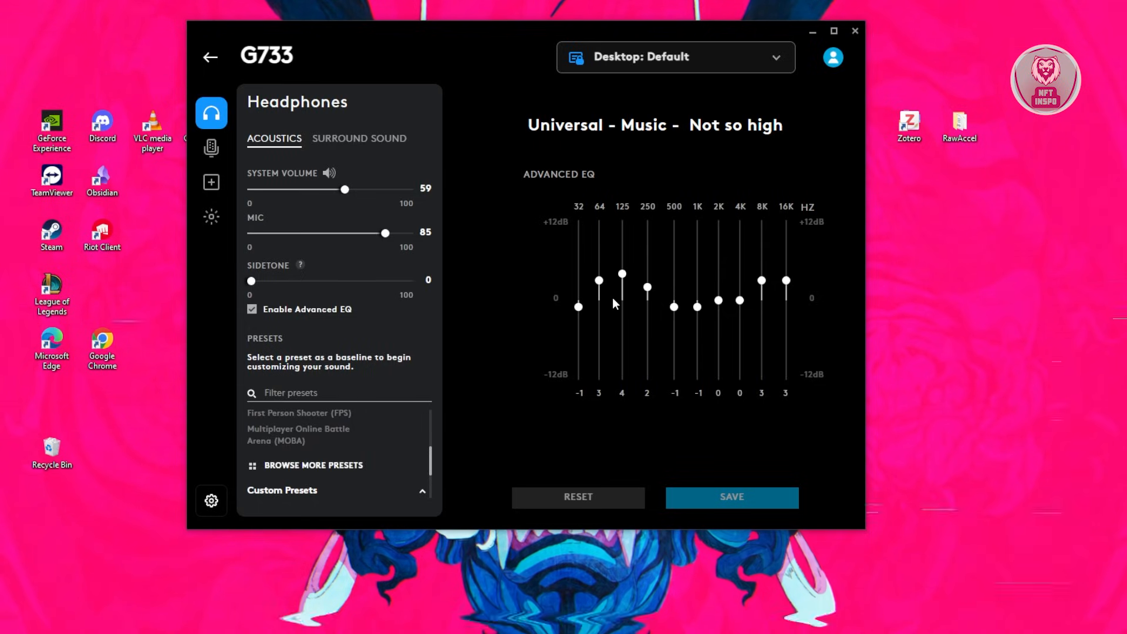
{"action": "mouse_move", "coordinate": [628, 327]}
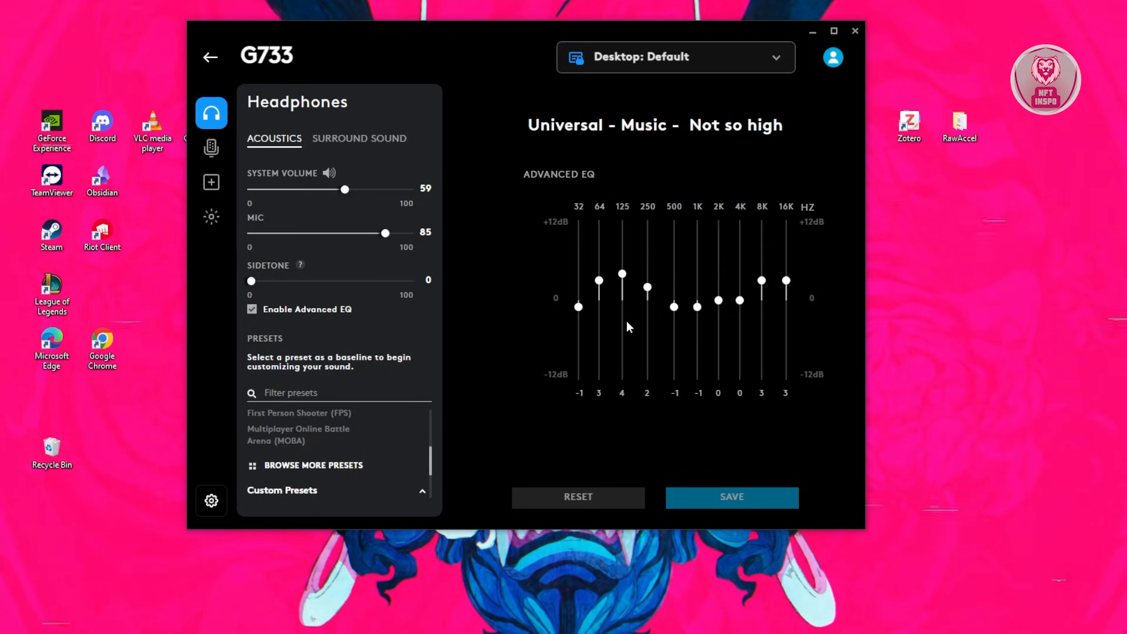